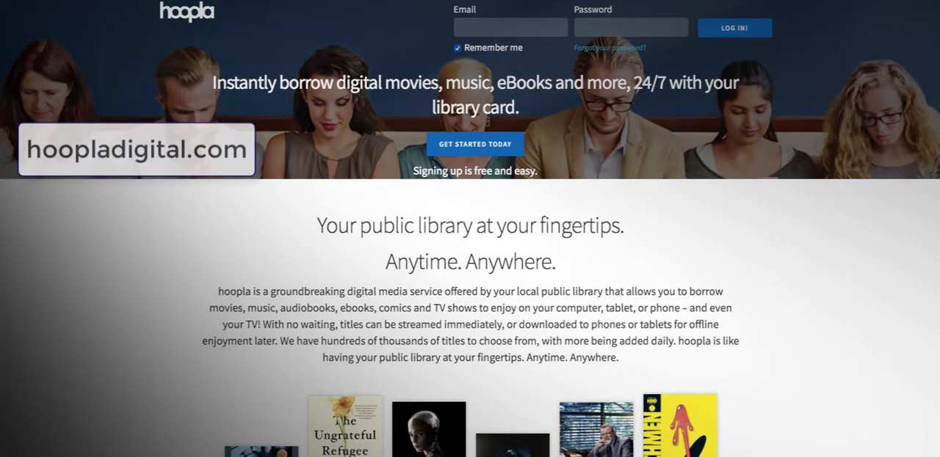
- Scroll the Hoopla Digital homepage down to the Web and Mobile app badges
scroll(down, 3)
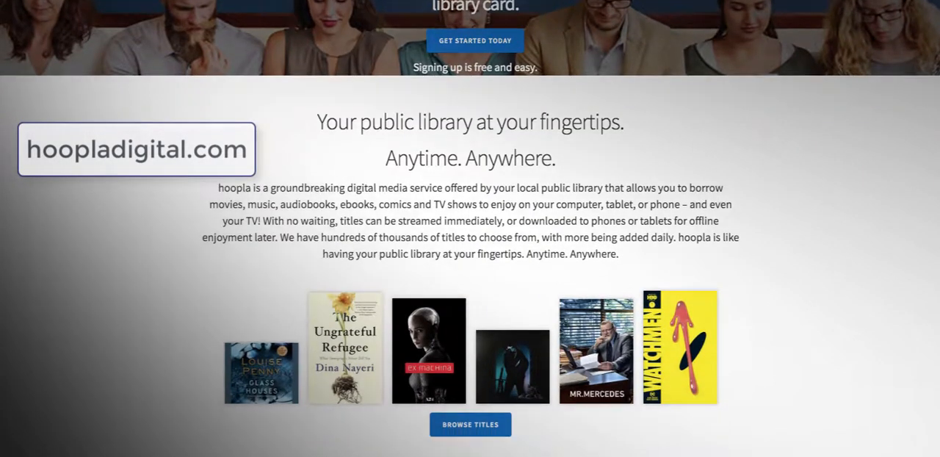
scroll(down, 3)
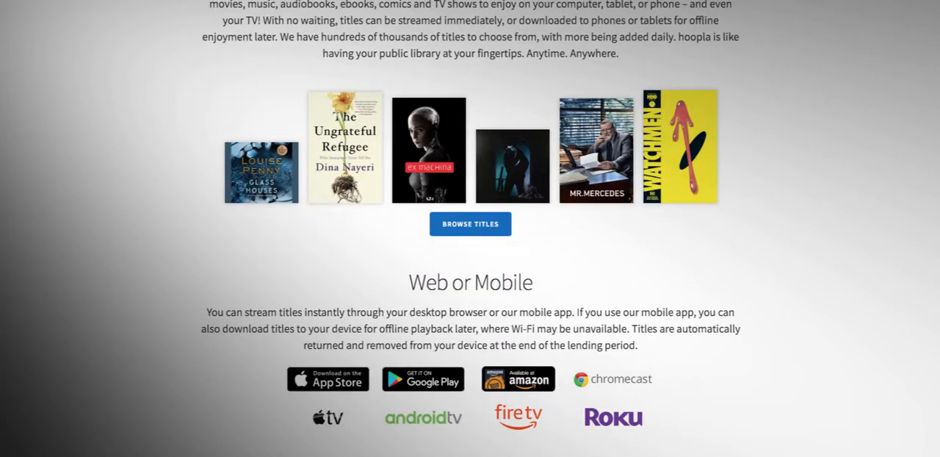
scroll(down, 3)
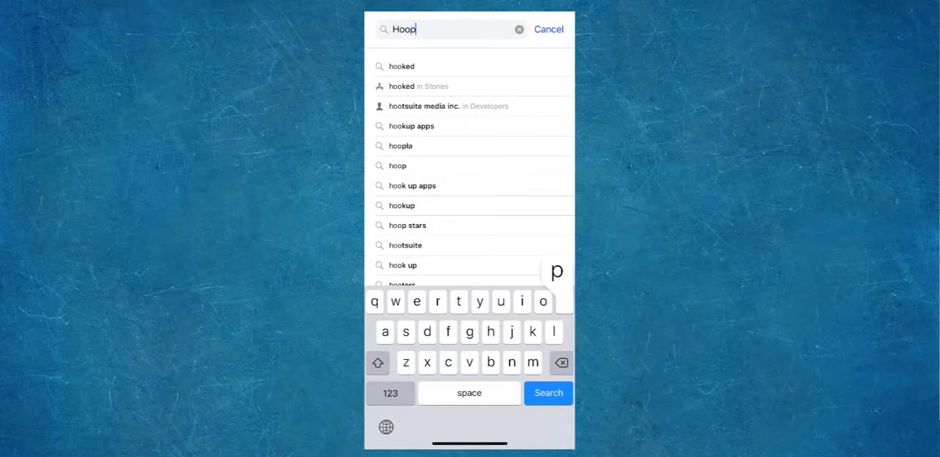
- Search the App Store for hoopla and install the Hoopla Digital app
click(400, 145)
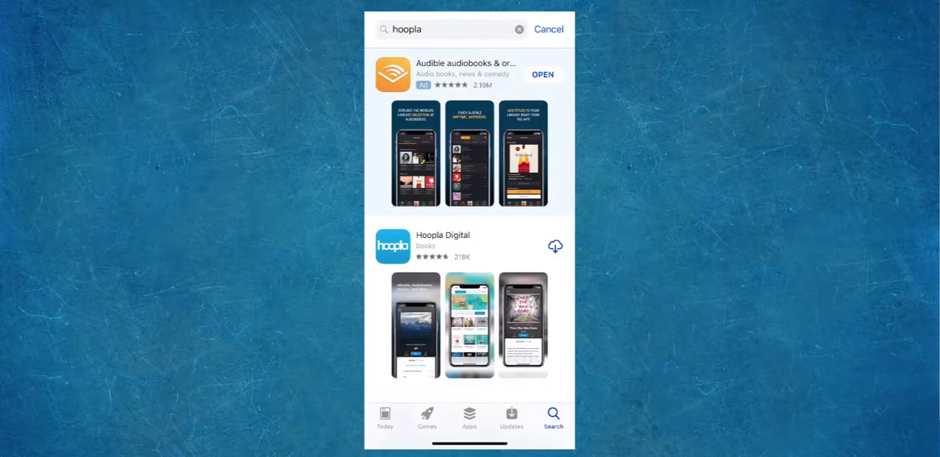
click(555, 245)
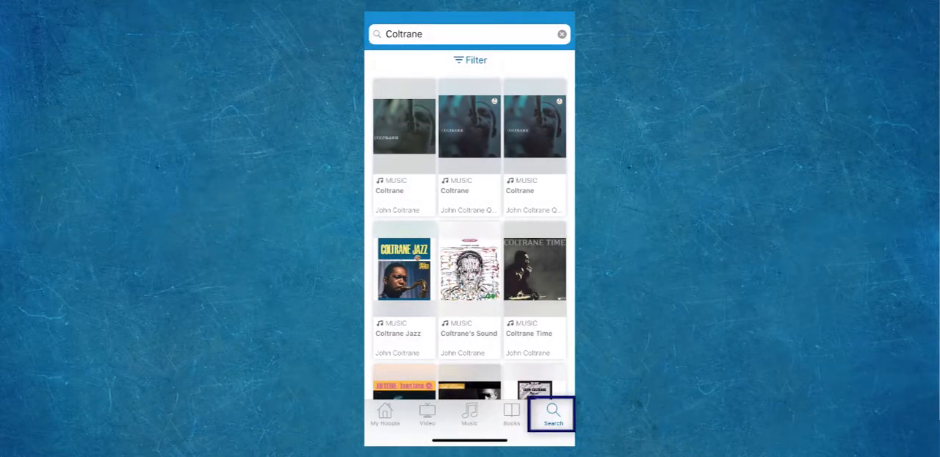
scroll(down, 3)
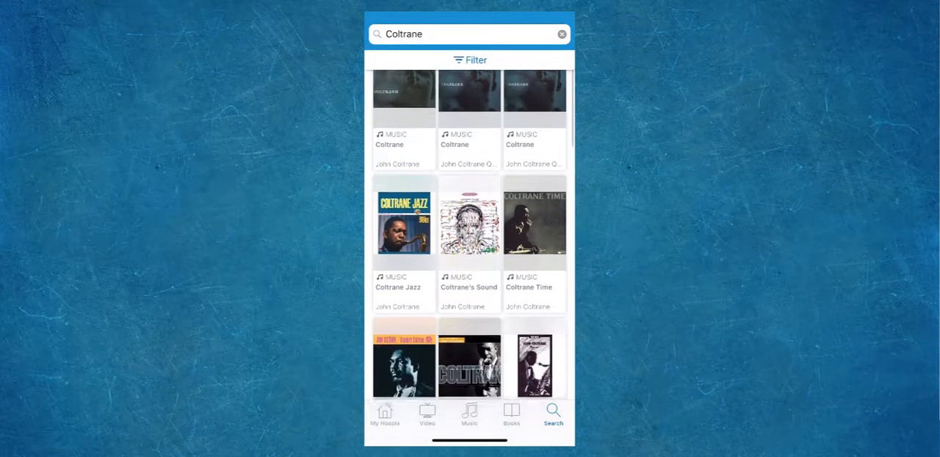
scroll(down, 3)
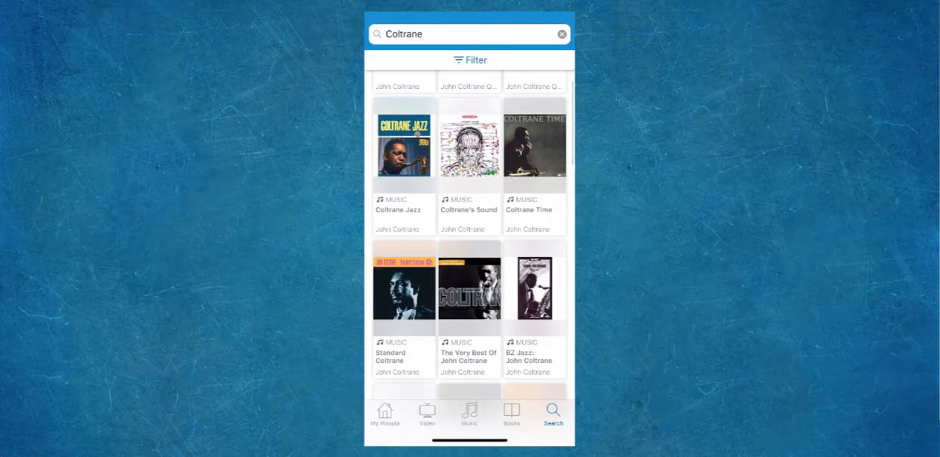
scroll(down, 3)
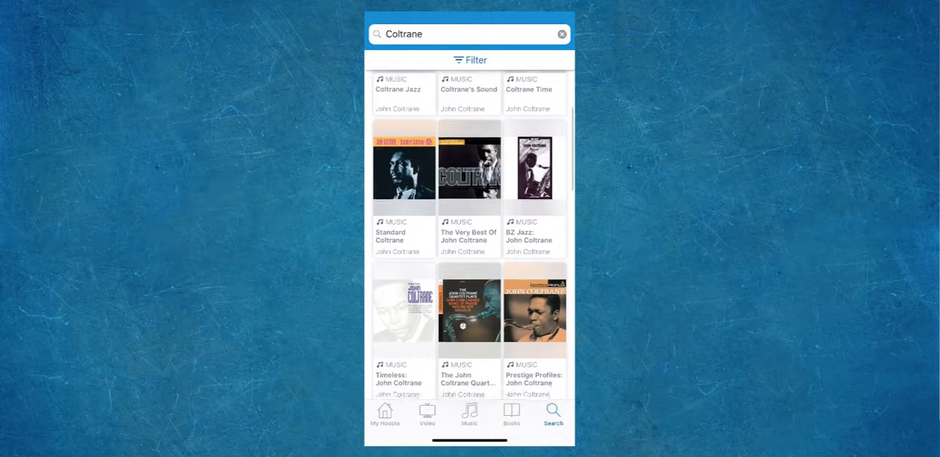
scroll(down, 3)
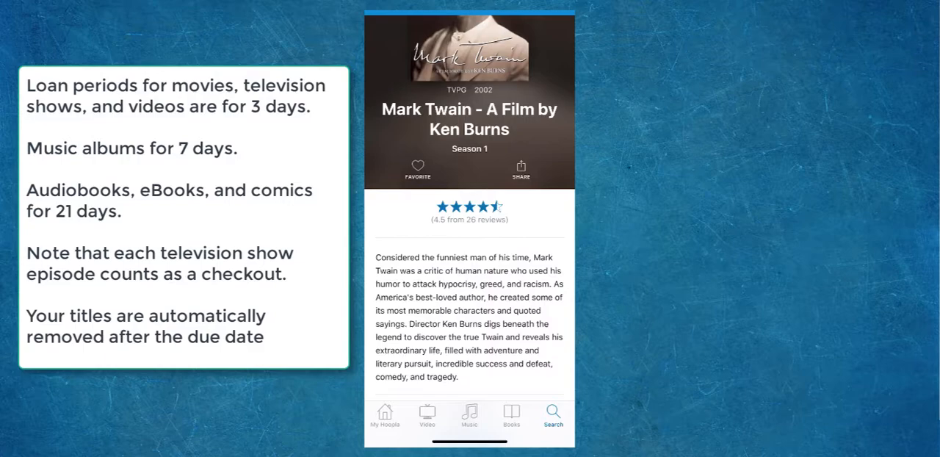
- Borrow Part 1 of Mark Twain - A Film by Ken Burns and start its download
scroll(down, 3)
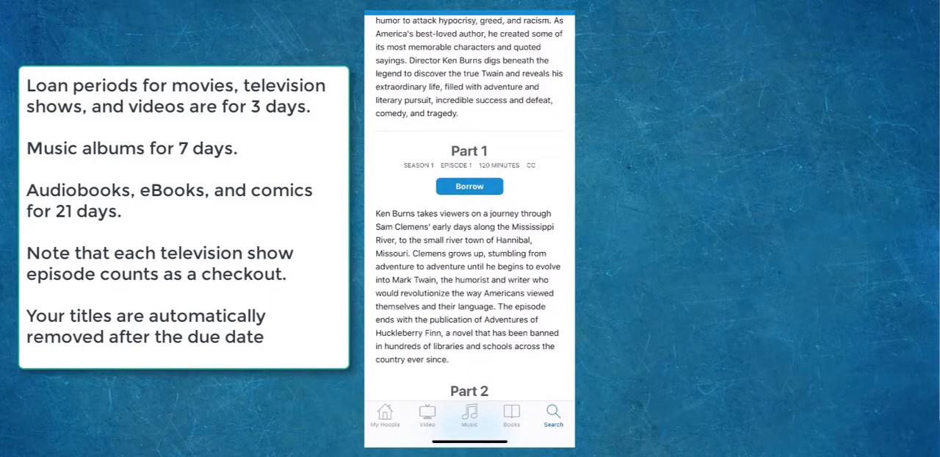
click(470, 185)
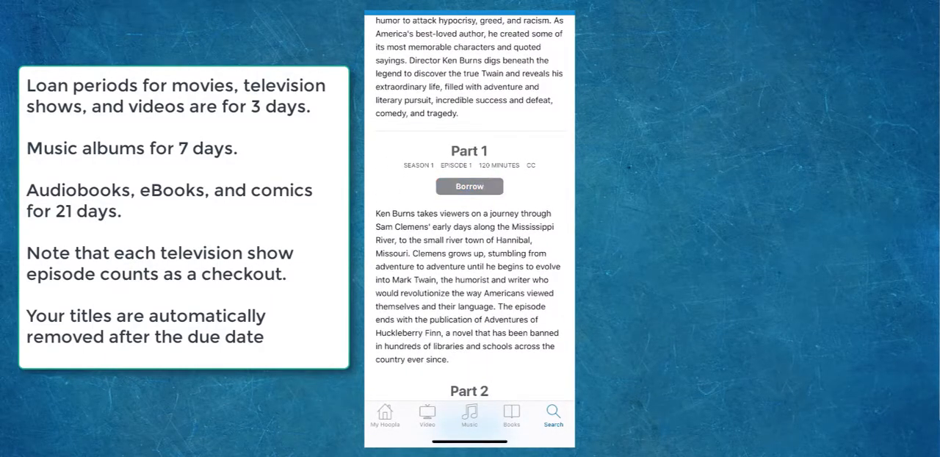
click(470, 185)
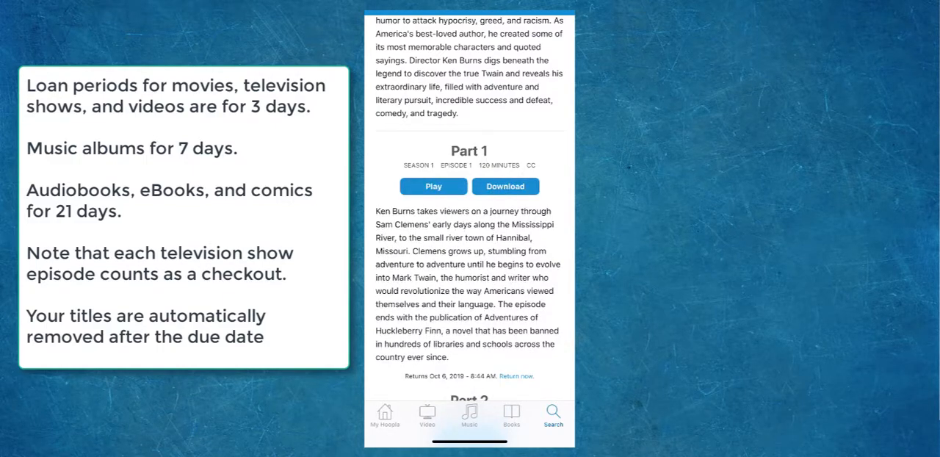
click(505, 185)
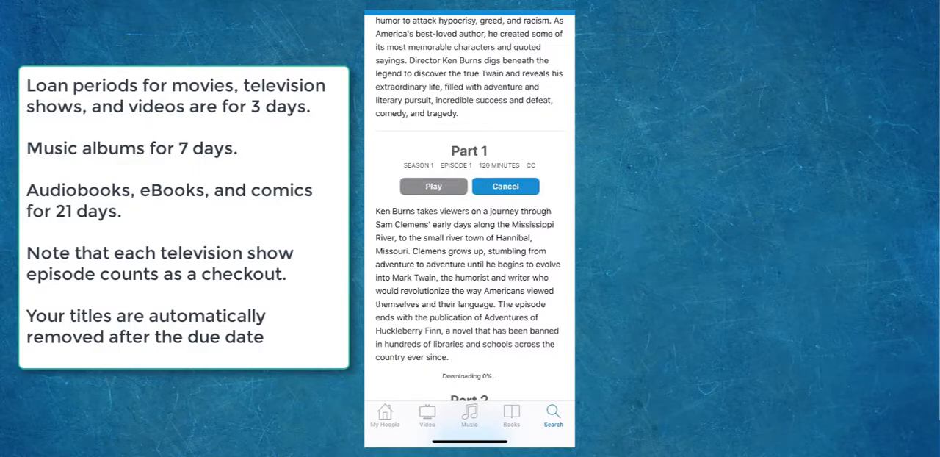
scroll(up, 3)
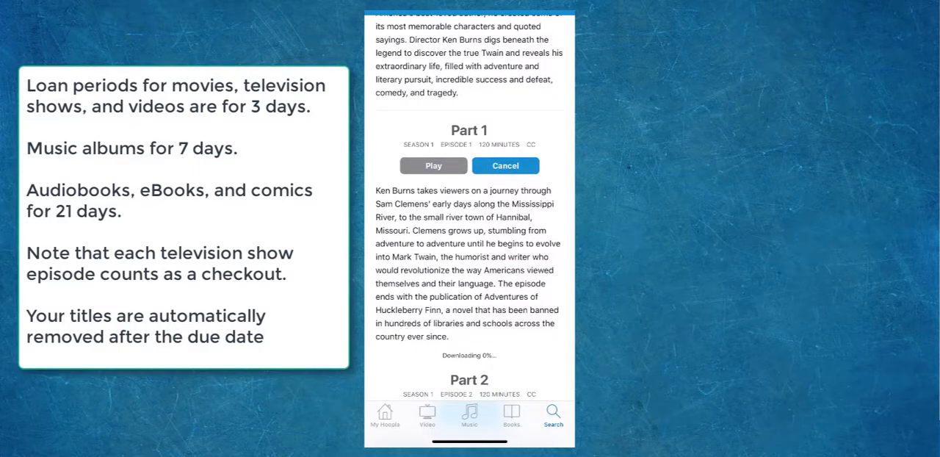
- Check My Hoopla borrowed titles, then browse Music to Taylor Swift's Lover album
click(385, 417)
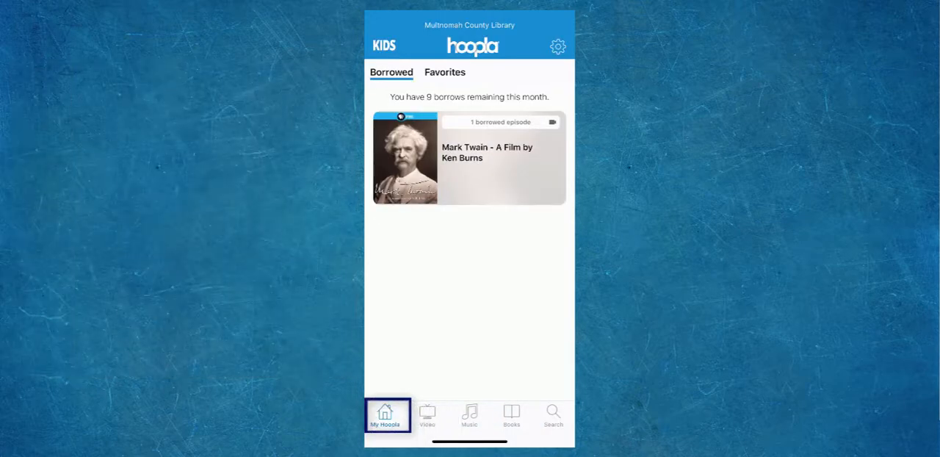
click(468, 414)
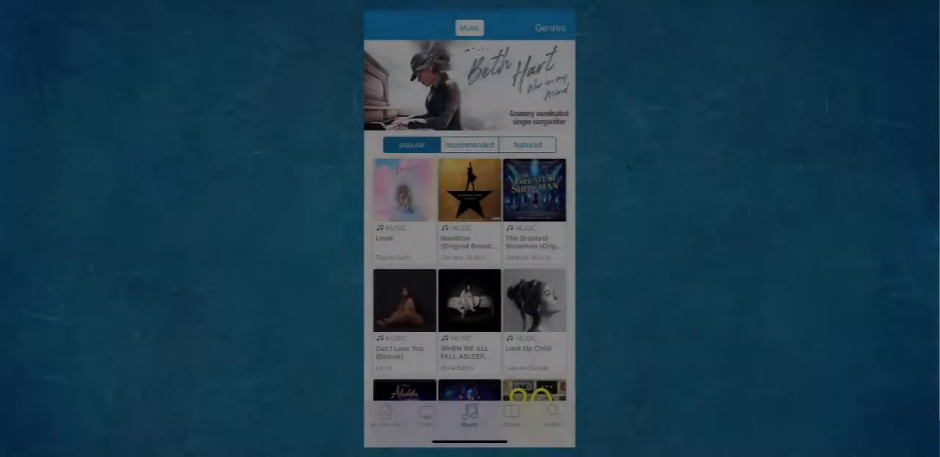
click(404, 189)
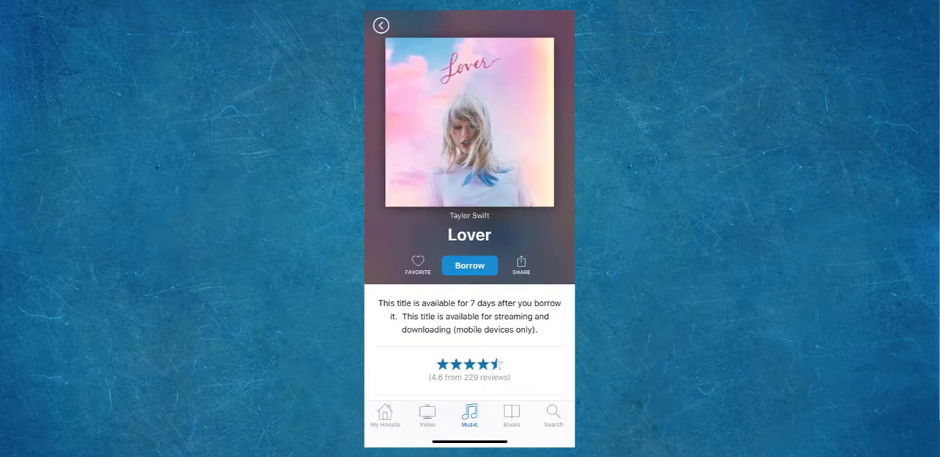
- Borrow the Lover album and start downloading it to the phone
click(469, 264)
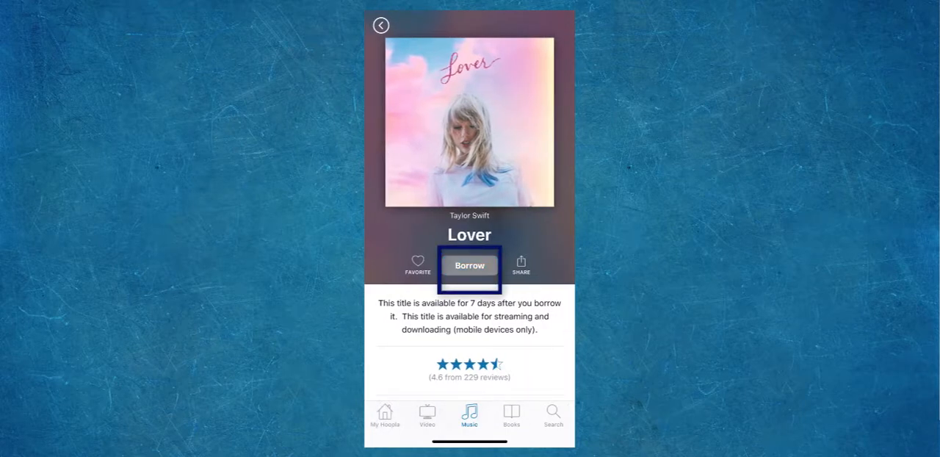
click(469, 264)
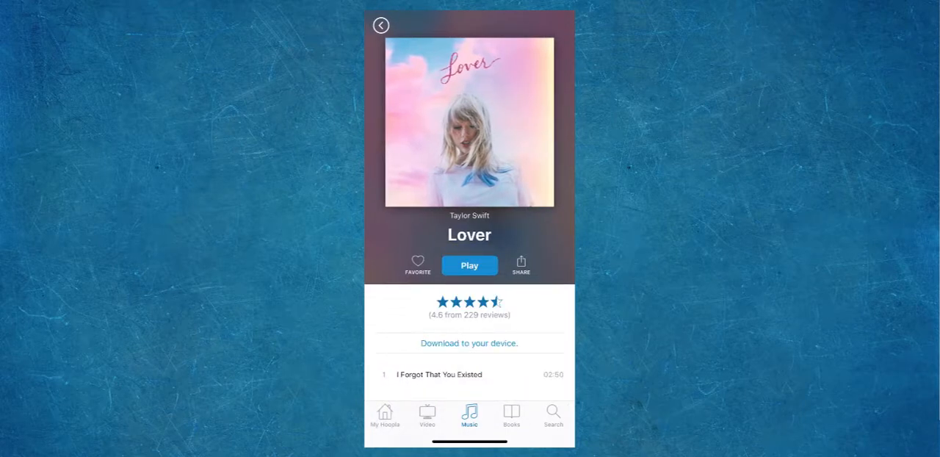
click(469, 343)
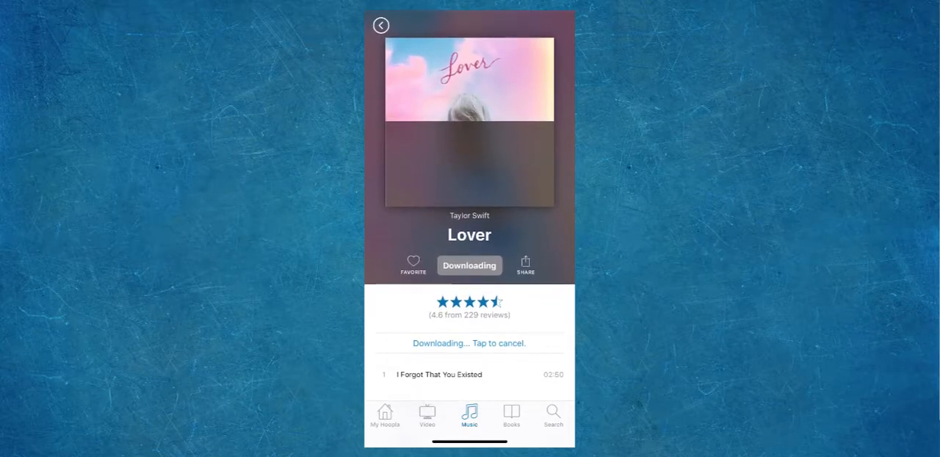
scroll(up, 3)
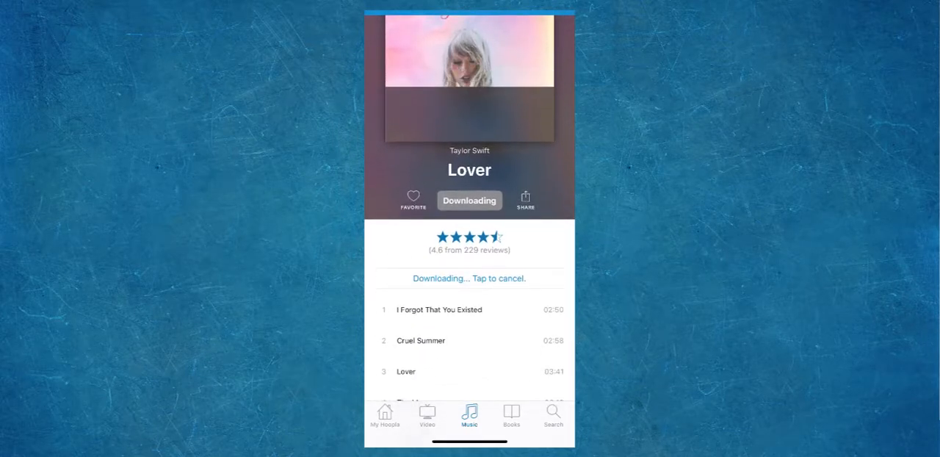